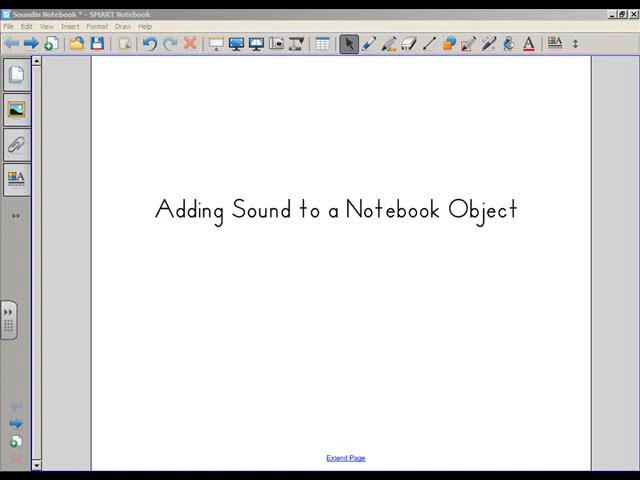
mouse_move(290, 352)
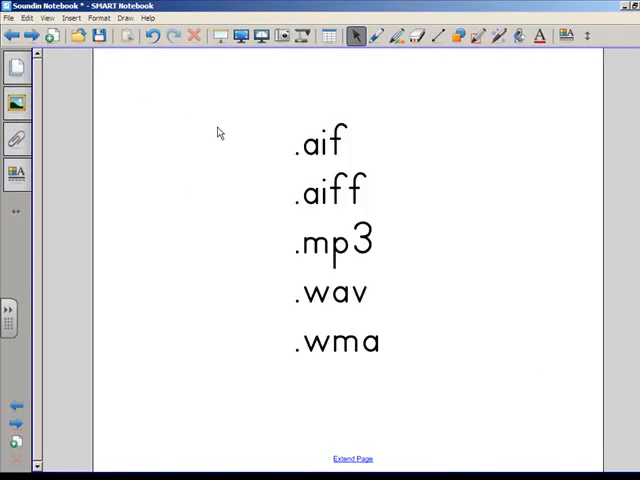
mouse_move(250, 133)
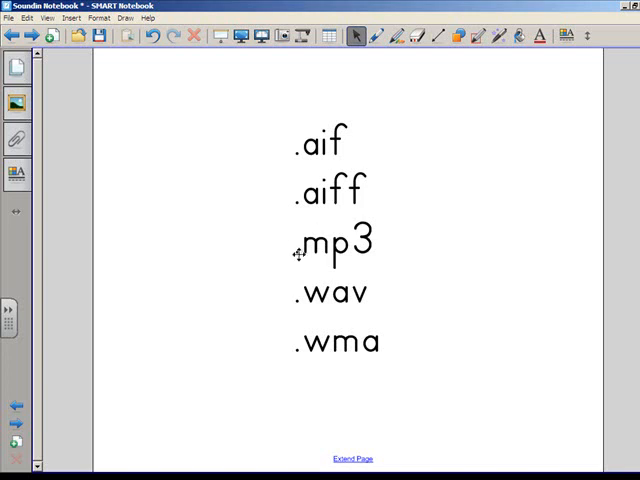
mouse_move(291, 245)
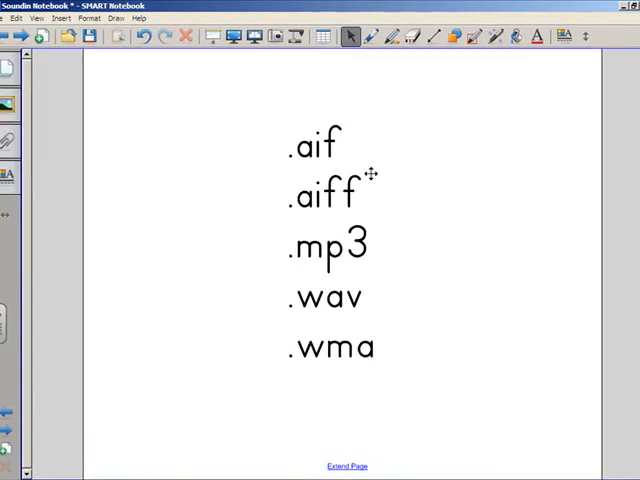
Step: Open Soundsnap's Human category to list subcategories like Applause and Crowds
click(368, 37)
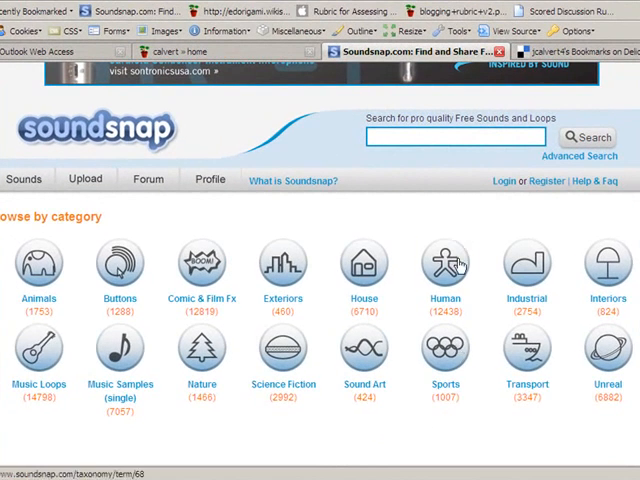
click(444, 262)
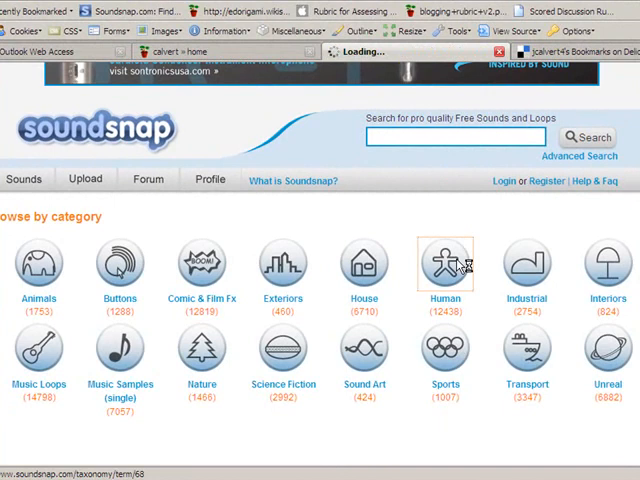
click(444, 262)
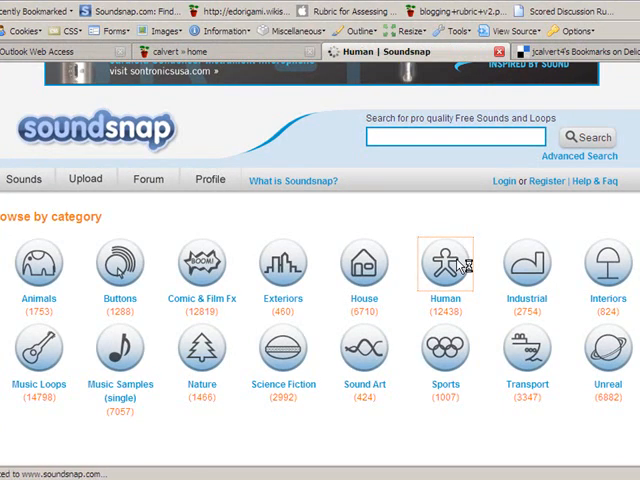
click(445, 262)
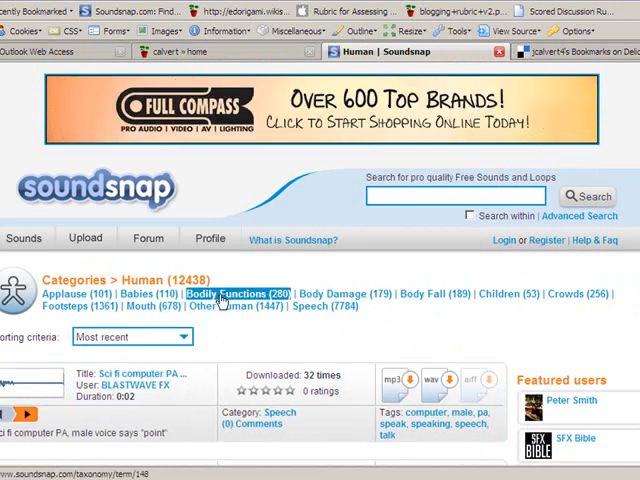
mouse_move(262, 280)
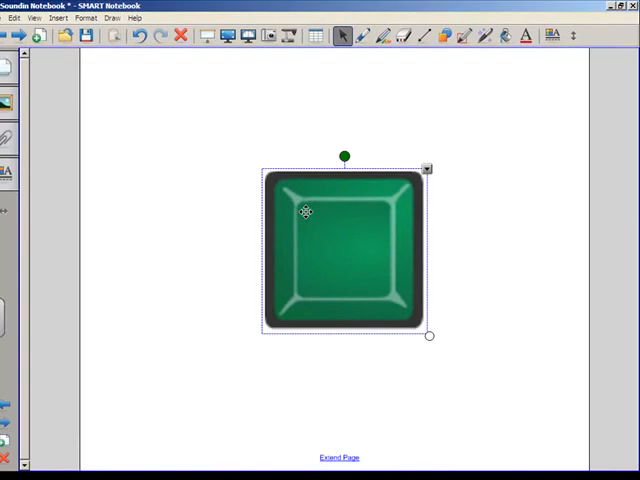
mouse_move(380, 242)
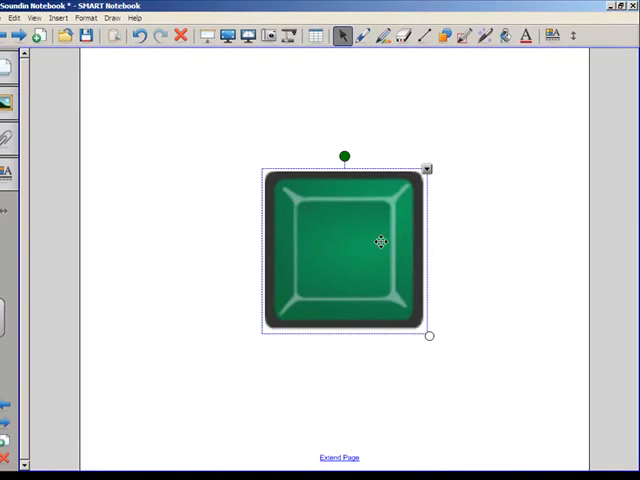
mouse_move(420, 184)
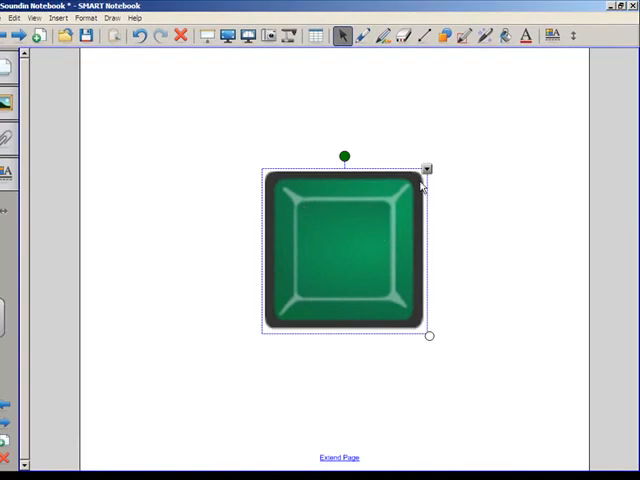
Step: Open the object menu of the green button image on the page
click(427, 168)
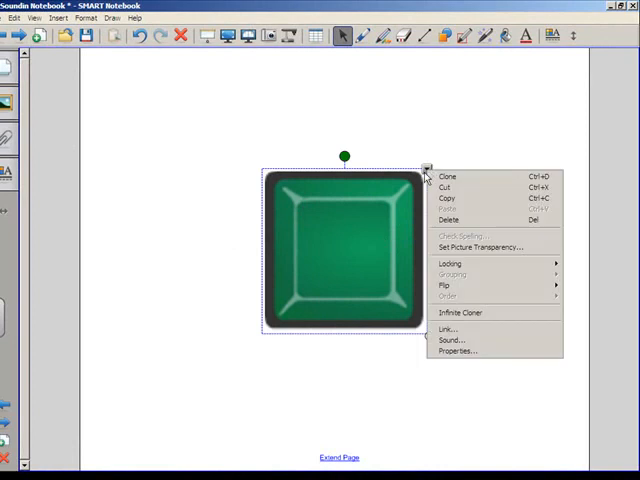
mouse_move(450, 285)
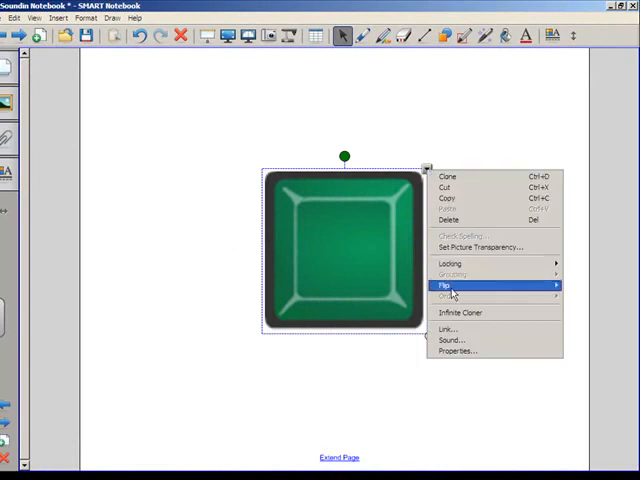
Step: Browse for and load enthusiastic concert audience.mp3 from the Desktop into Insert Sound
click(451, 340)
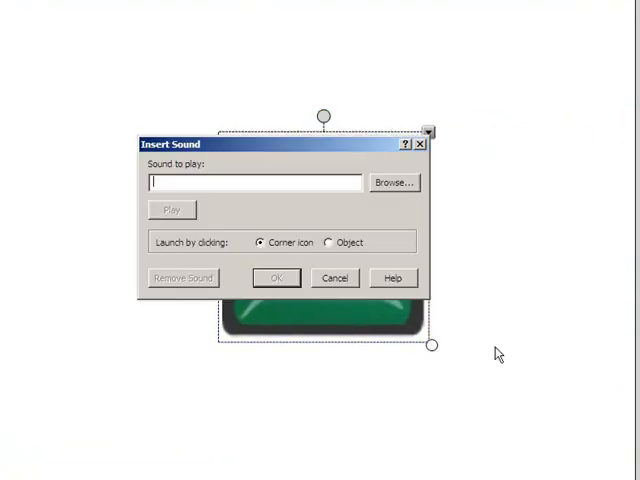
mouse_move(322, 181)
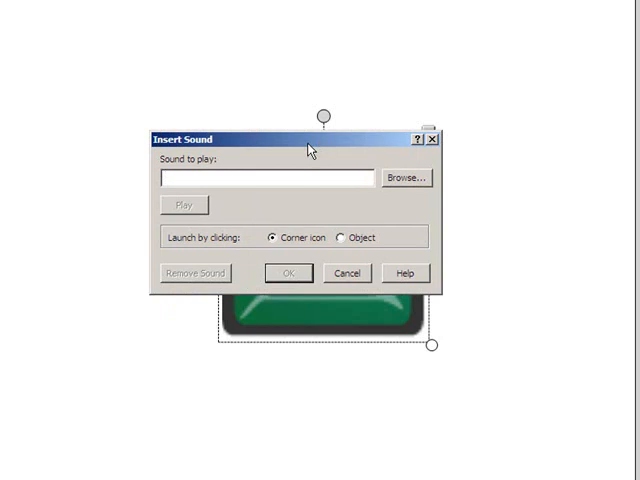
mouse_move(387, 210)
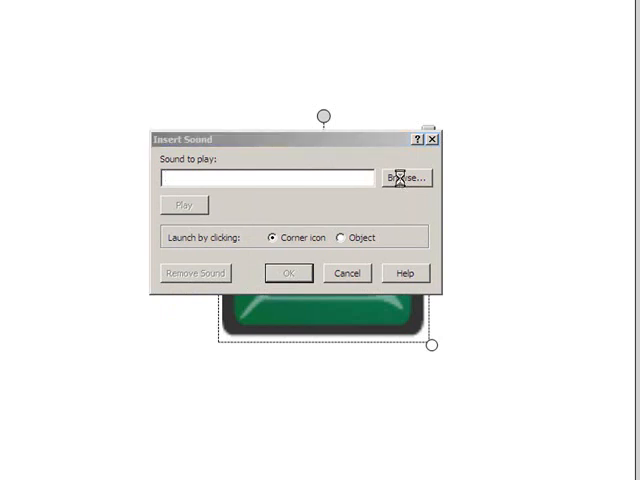
mouse_move(460, 182)
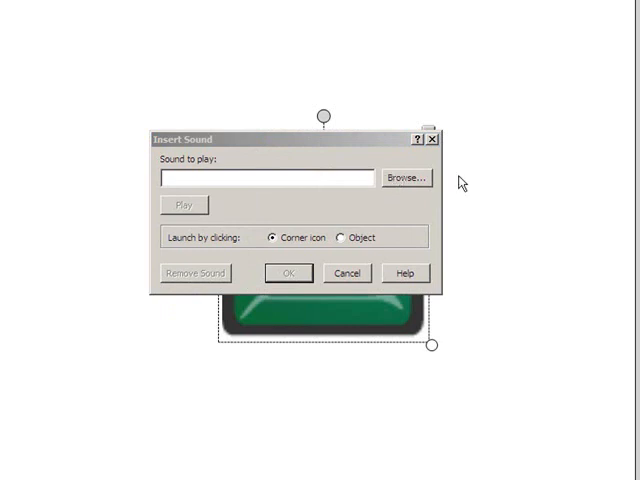
click(405, 177)
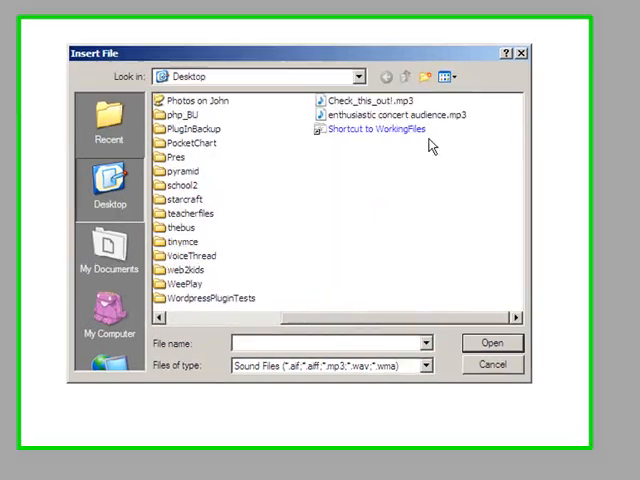
click(408, 107)
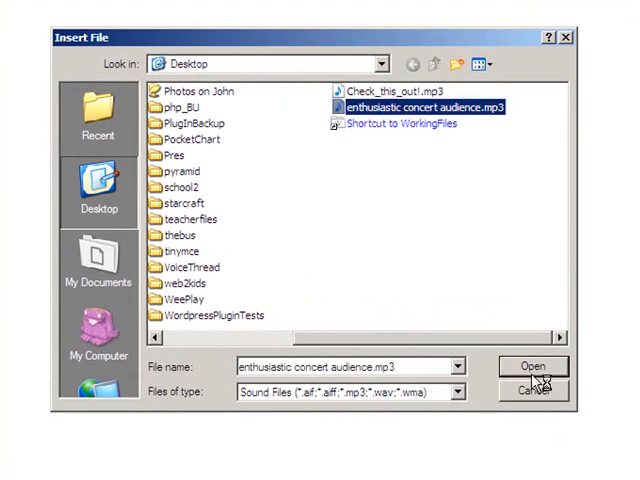
click(533, 366)
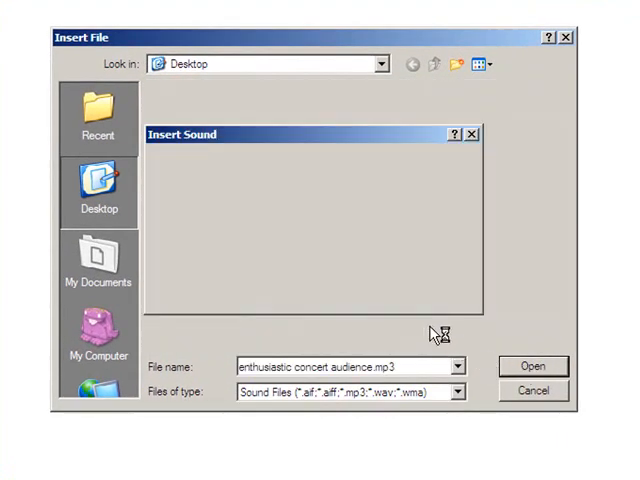
click(533, 365)
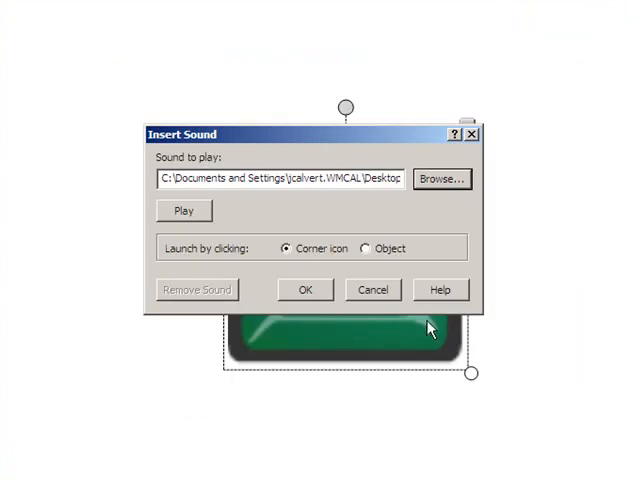
mouse_move(335, 256)
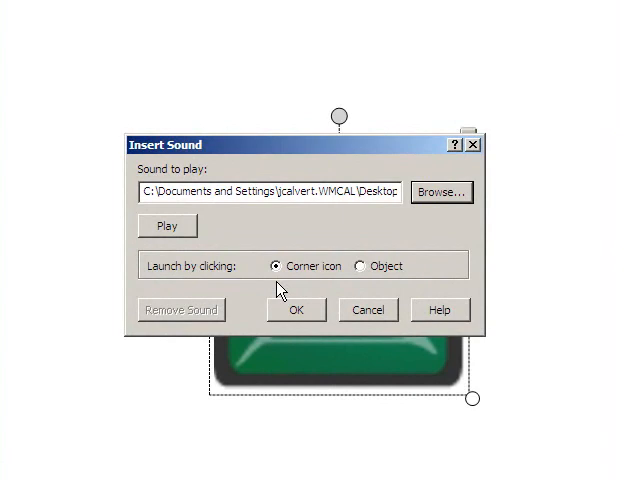
Step: Confirm the Insert Sound dialog so the concert audience sound attaches to the button
click(297, 309)
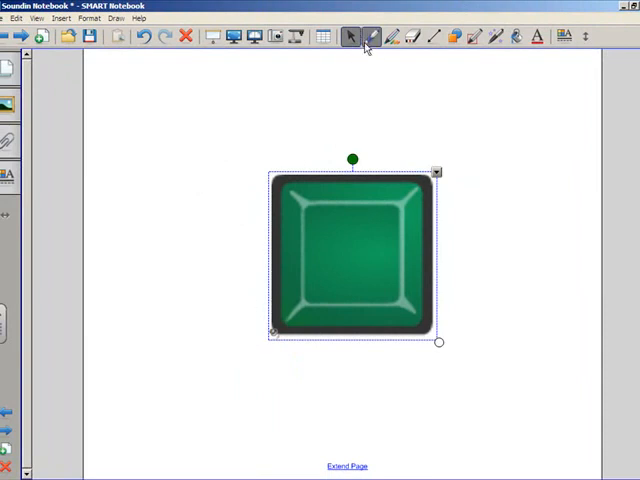
click(372, 37)
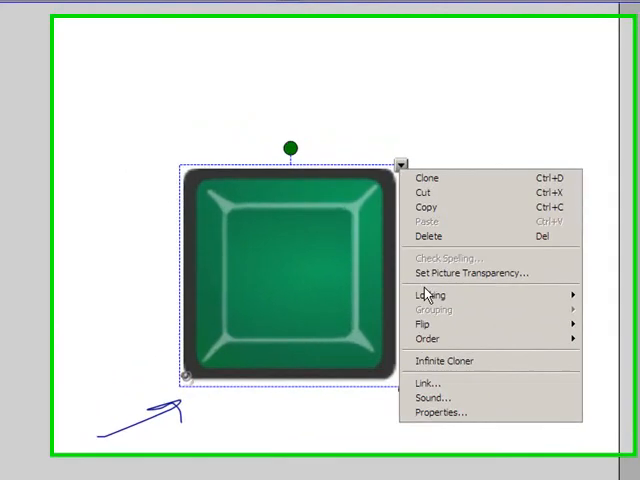
Step: Set the button's sound to Launch by clicking: Object and confirm
click(427, 398)
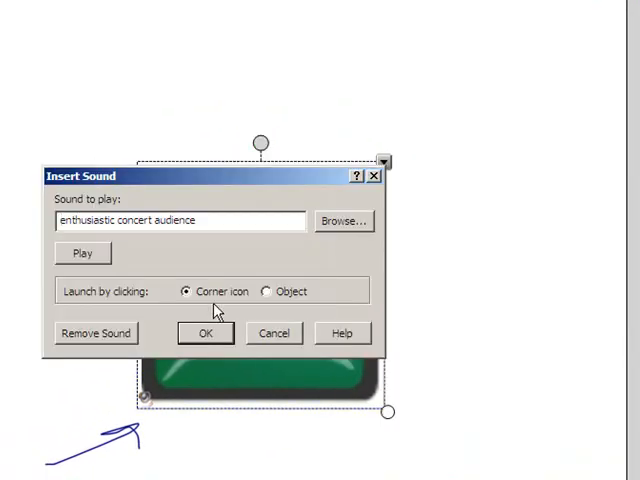
click(266, 291)
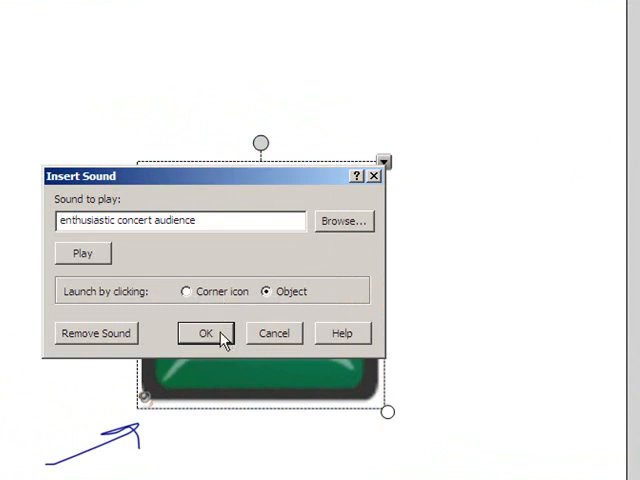
click(202, 333)
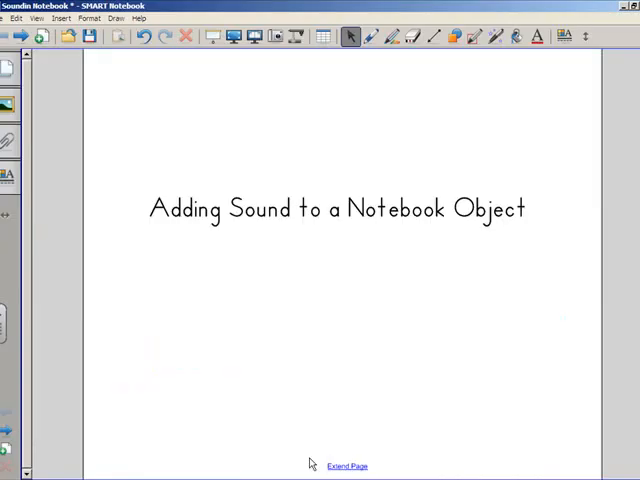
mouse_move(315, 388)
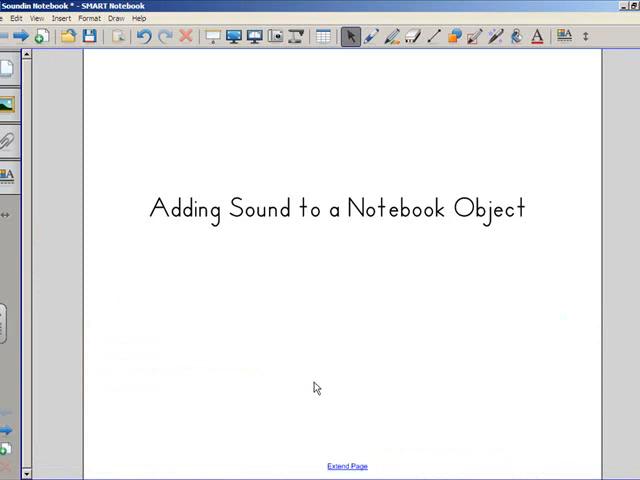
mouse_move(293, 348)
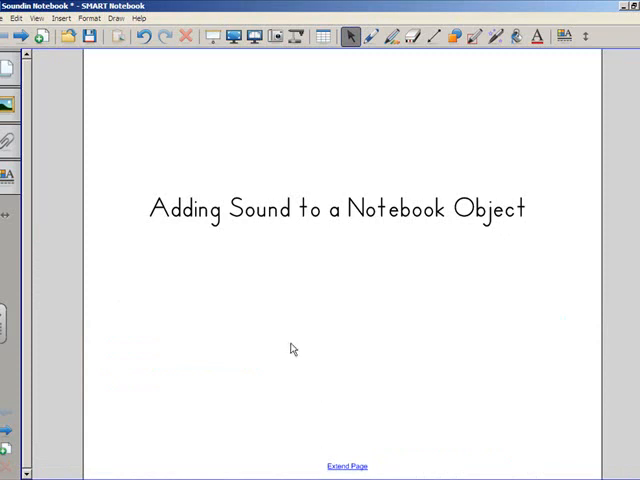
mouse_move(145, 189)
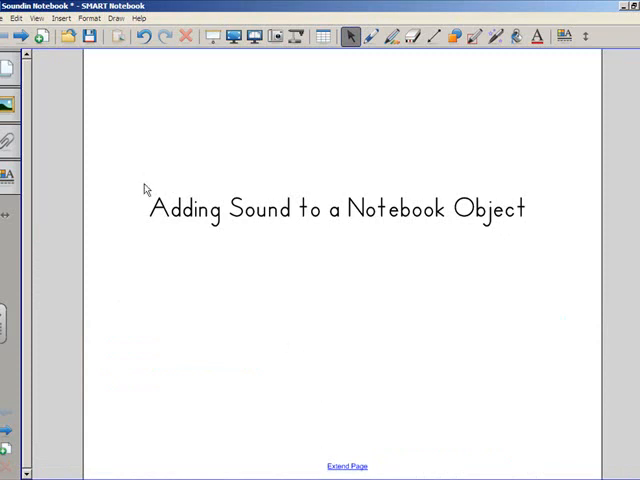
mouse_move(117, 140)
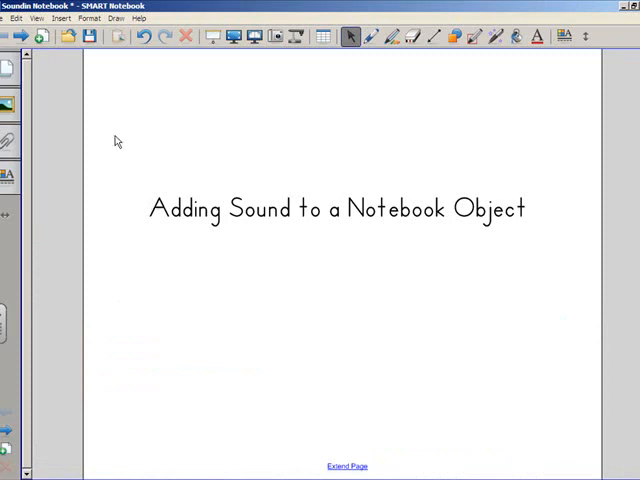
mouse_move(85, 178)
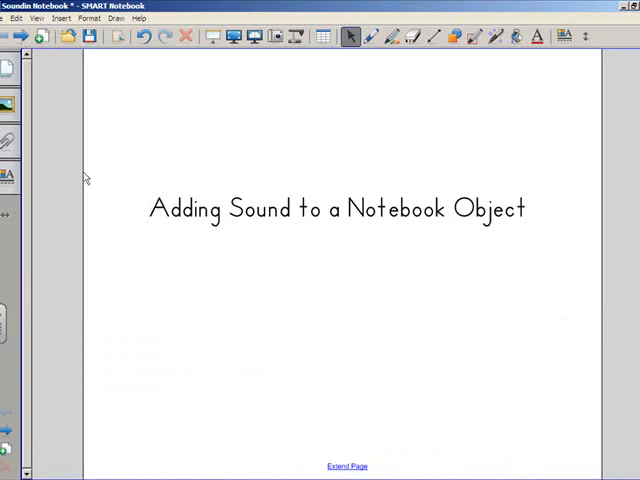